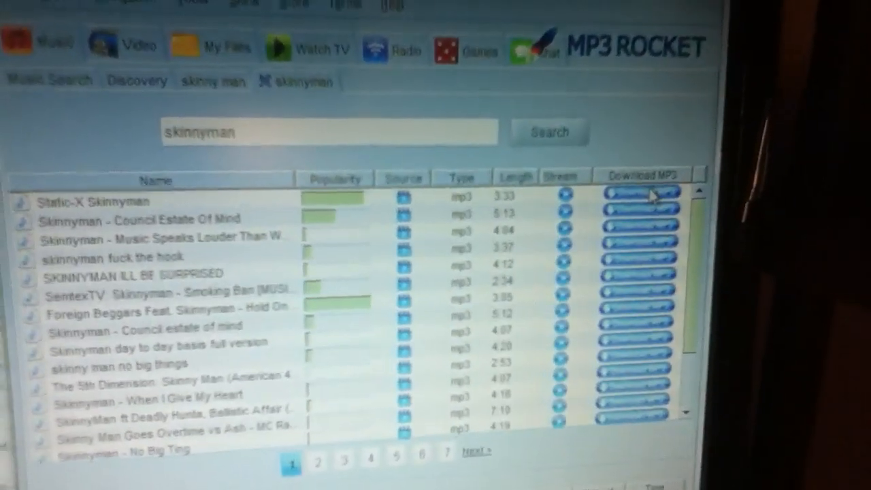
Download the Static-X Skinnyman track from the 'skinnyman' search results.
left_click(640, 195)
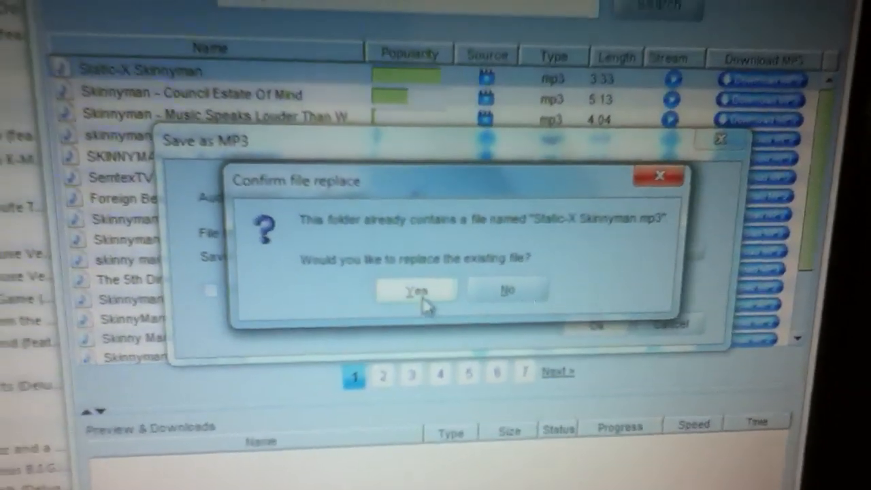
Confirm replacing the existing Static-X Skinnyman file so the download begins.
left_click(416, 290)
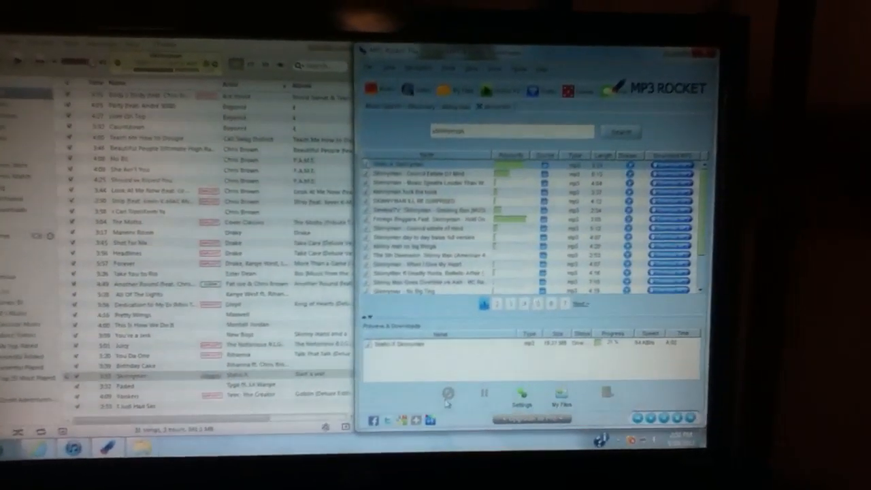